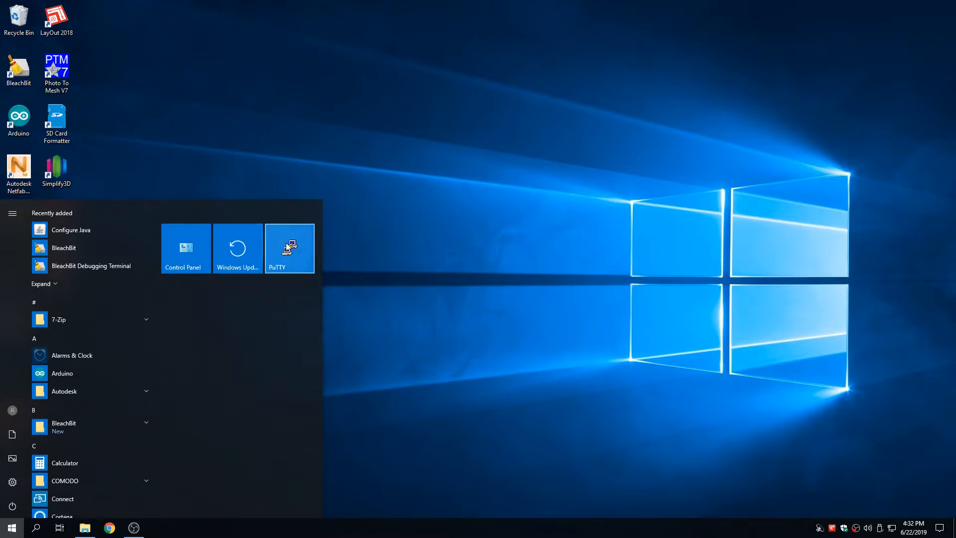
- Connect to the saved CNCPI session at 192.168.1.148 and accept the host key
{"action": "left_click", "coordinate": [289, 248]}
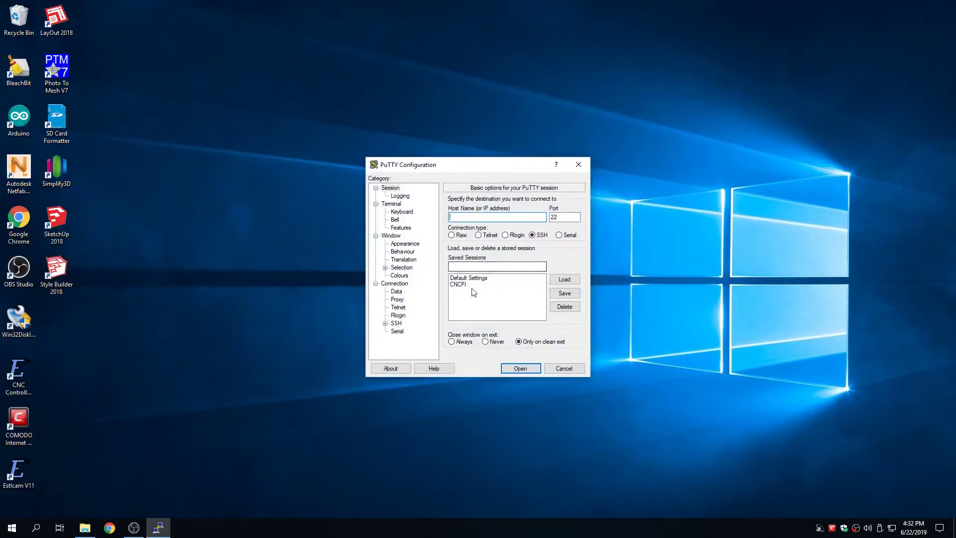
{"action": "left_click", "coordinate": [564, 279]}
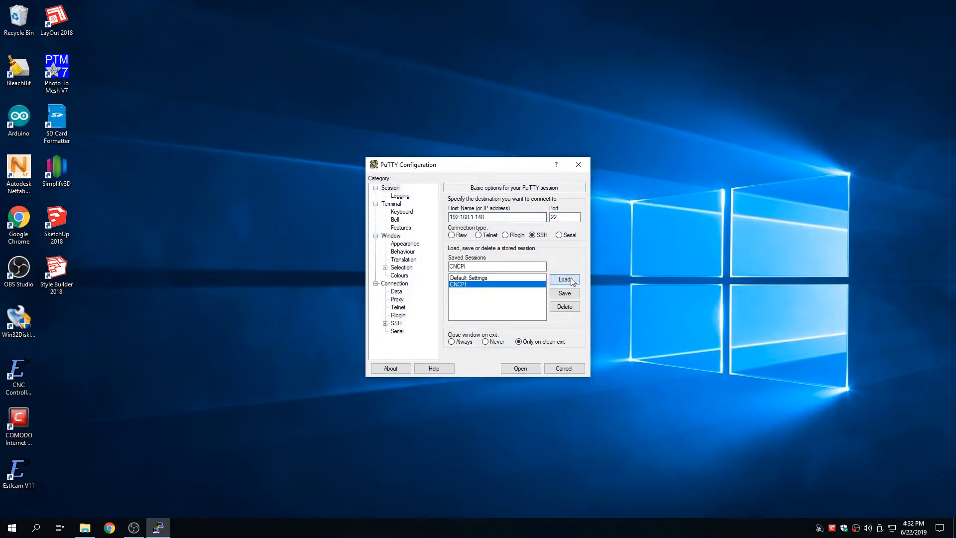
{"action": "left_click", "coordinate": [520, 368]}
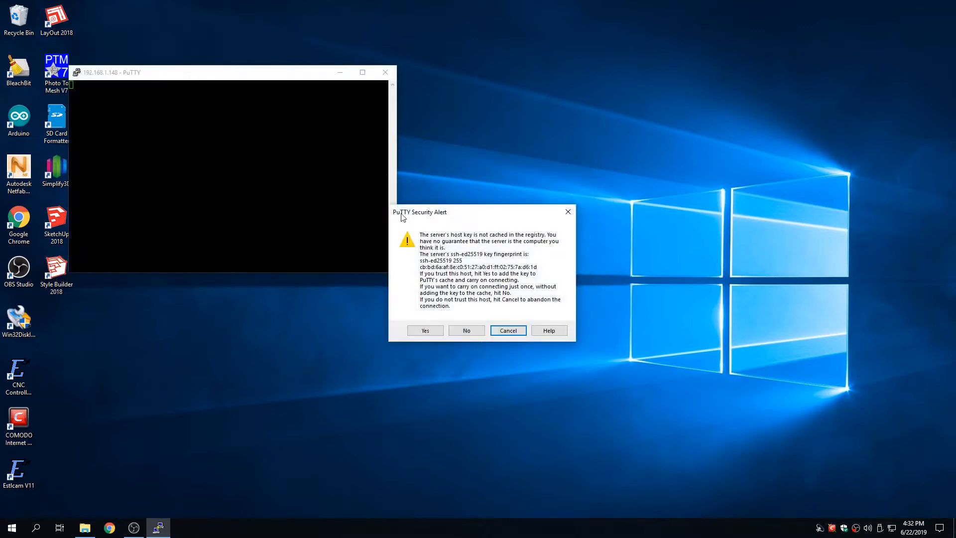
{"action": "left_click", "coordinate": [425, 330]}
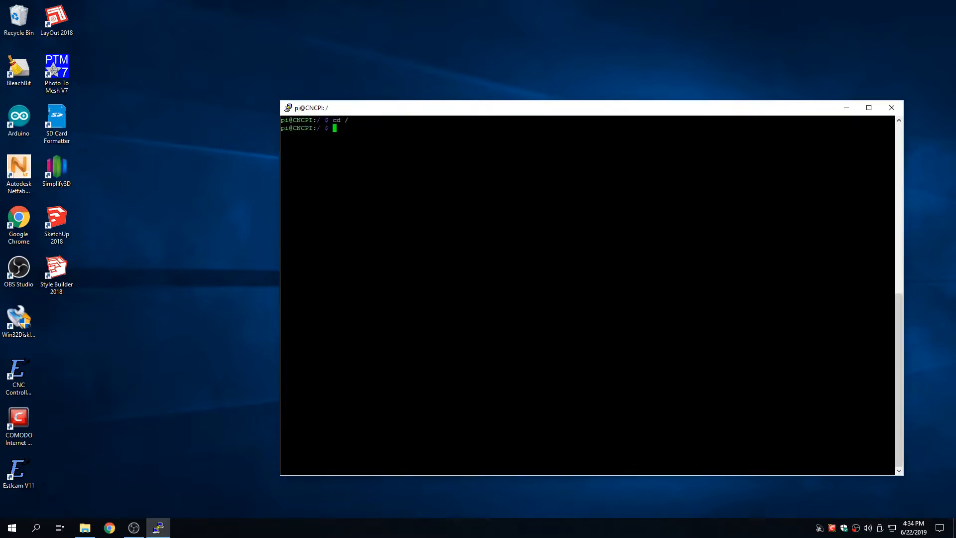
{"action": "type", "text": "cd boot"}
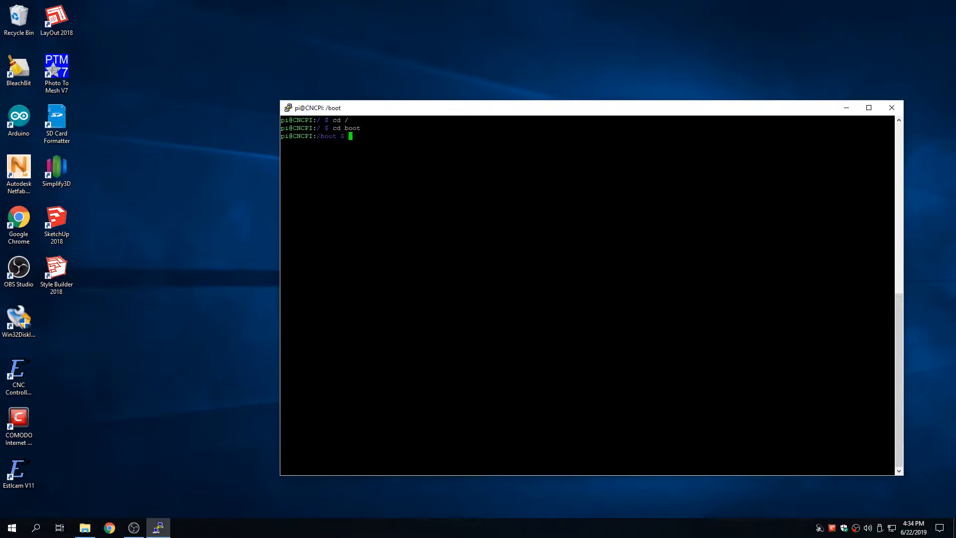
{"action": "type", "text": "ls"}
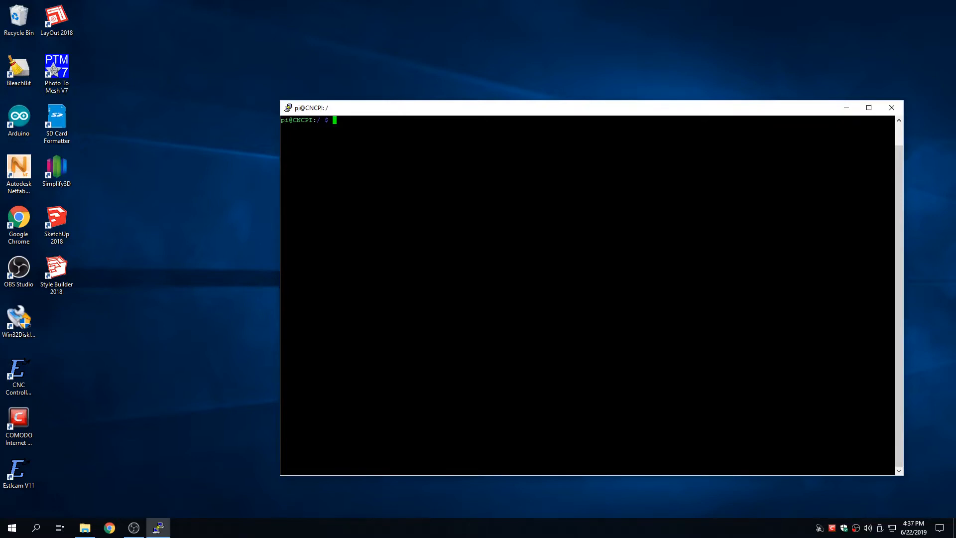
- In /etc/wpa_supplicant, edit wpa_supplicant.conf with nano and enter the SSID 'SuckMyDLink'
{"action": "type", "text": "/etc"}
{"action": "type", "text": "cd wpa*"}
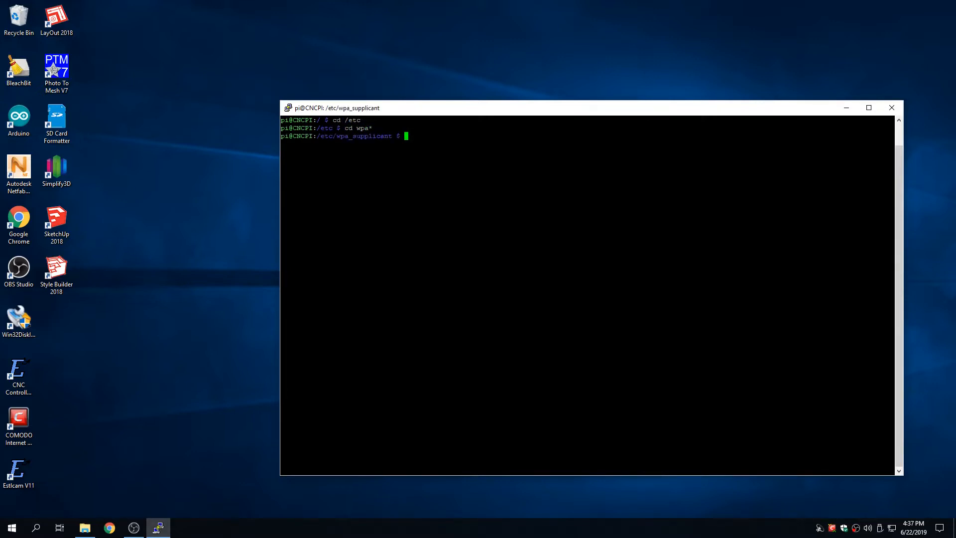
{"action": "type", "text": "sudo nano wpa_supplicant.cong"}
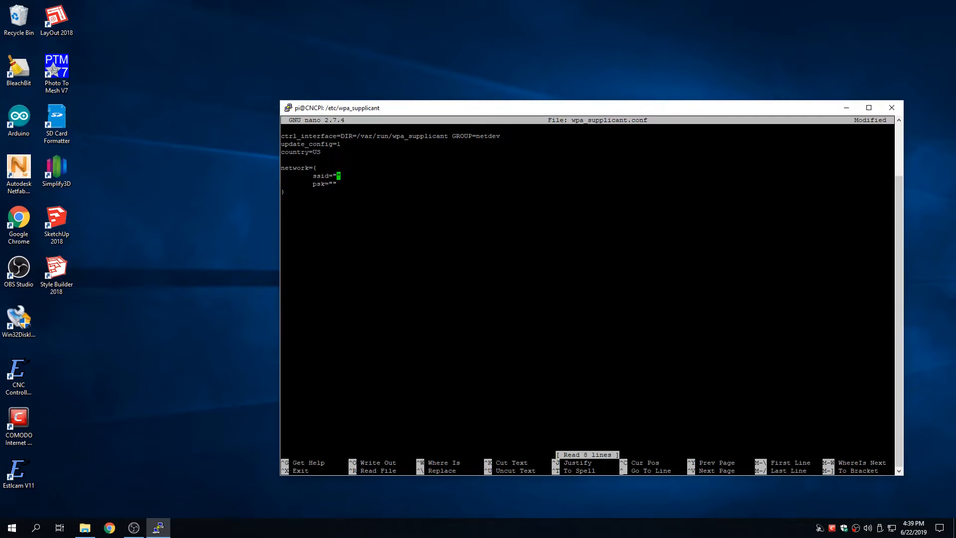
{"action": "type", "text": "SuckMyDLink"}
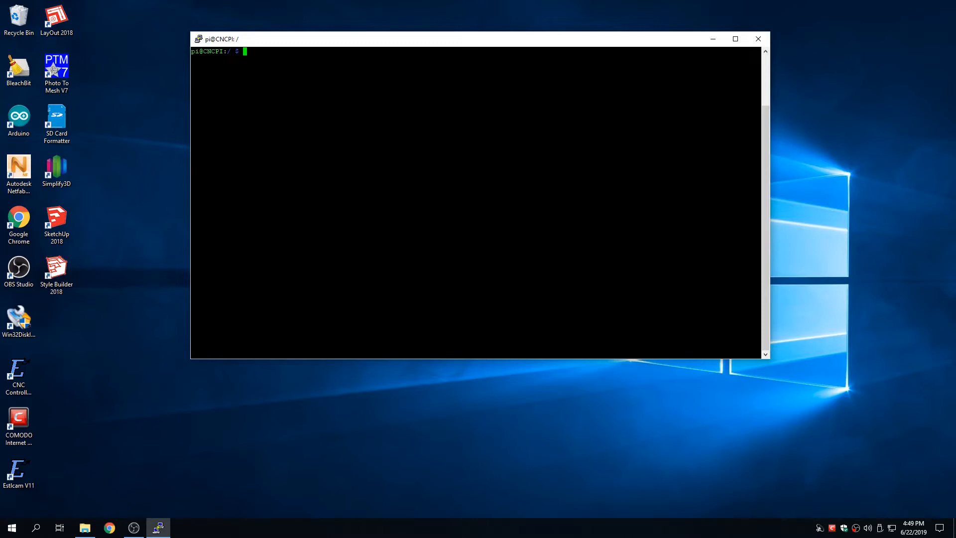
- In /etc/network, edit the interfaces file with nano and review the wlan0 block lines
{"action": "type", "text": "cd /etc/network"}
{"action": "type", "text": "l"}
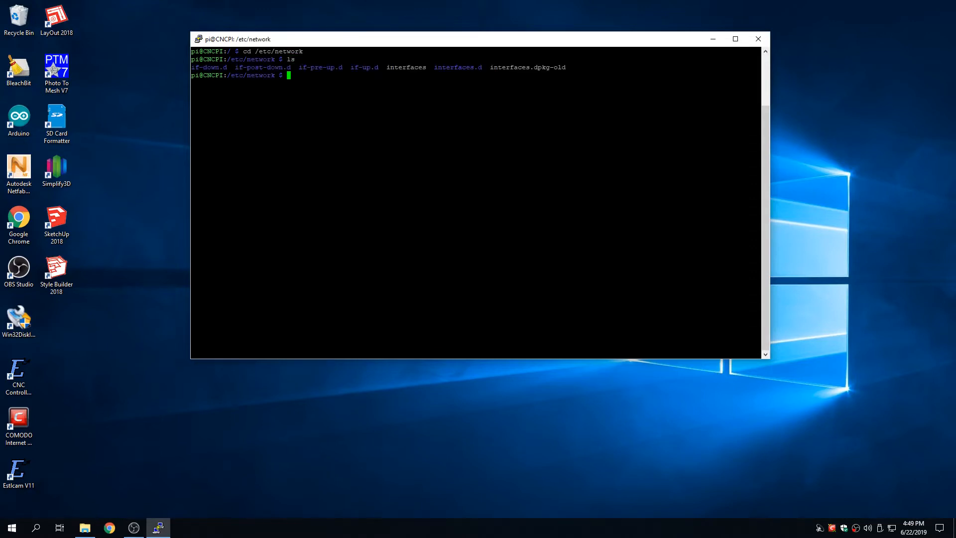
{"action": "type", "text": "sudo"}
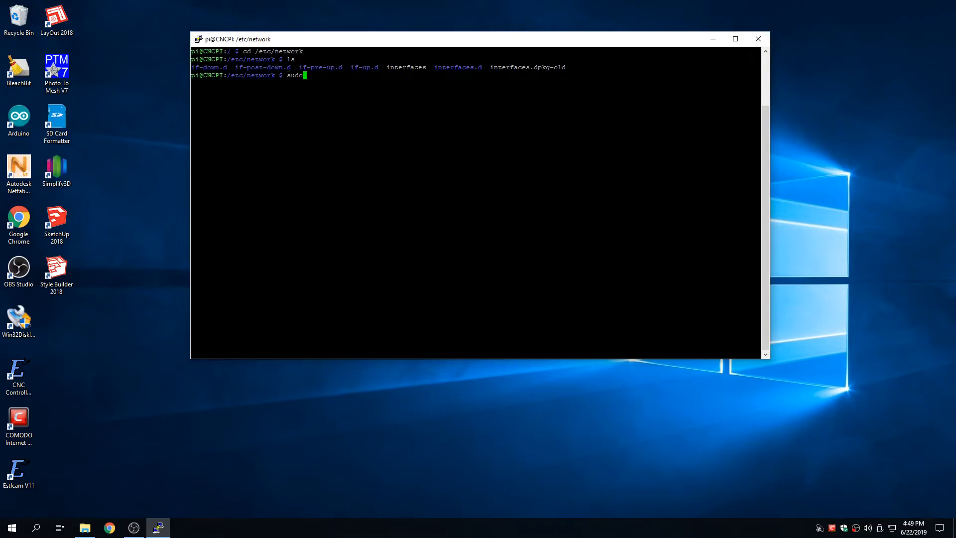
{"action": "type", "text": "nano"}
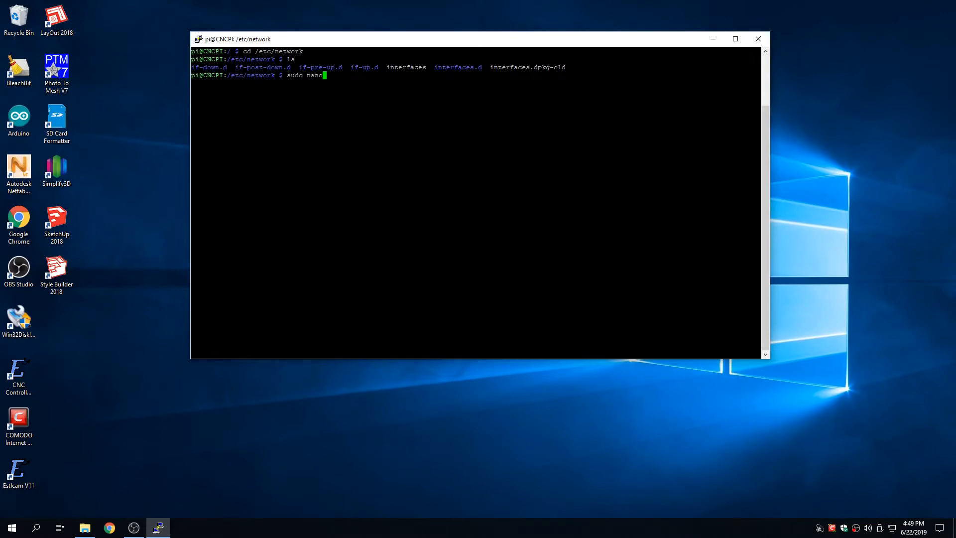
{"action": "type", "text": "interfaces"}
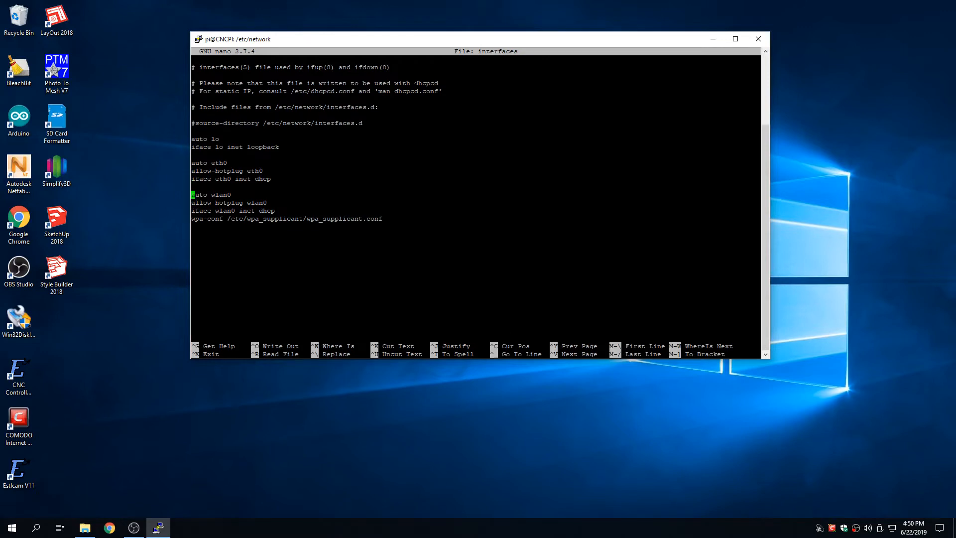
{"action": "key", "text": "Down"}
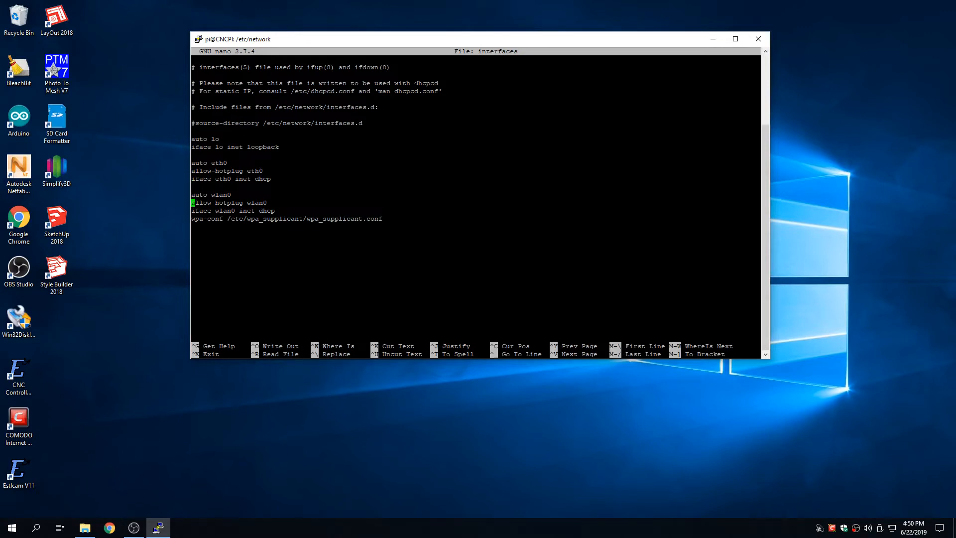
{"action": "key", "text": "Down"}
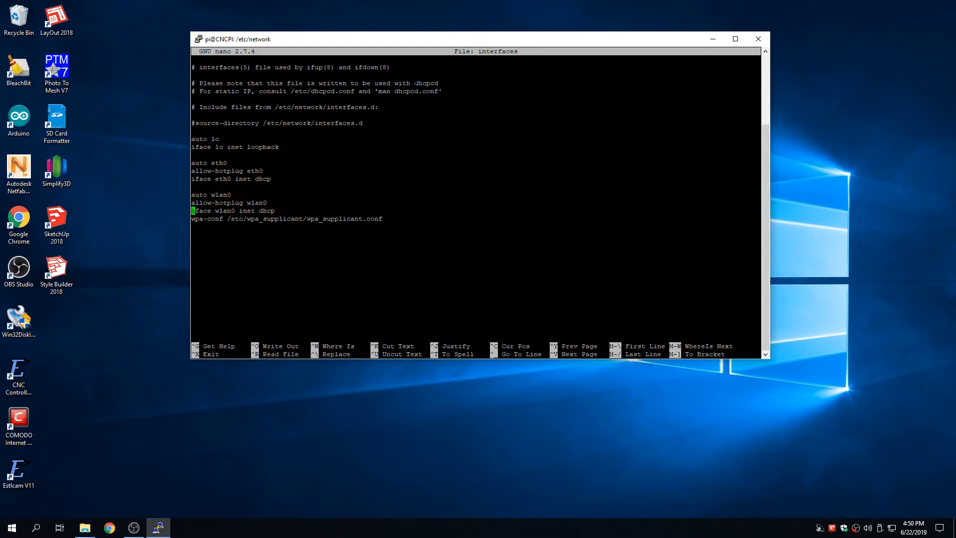
{"action": "key", "text": "Down"}
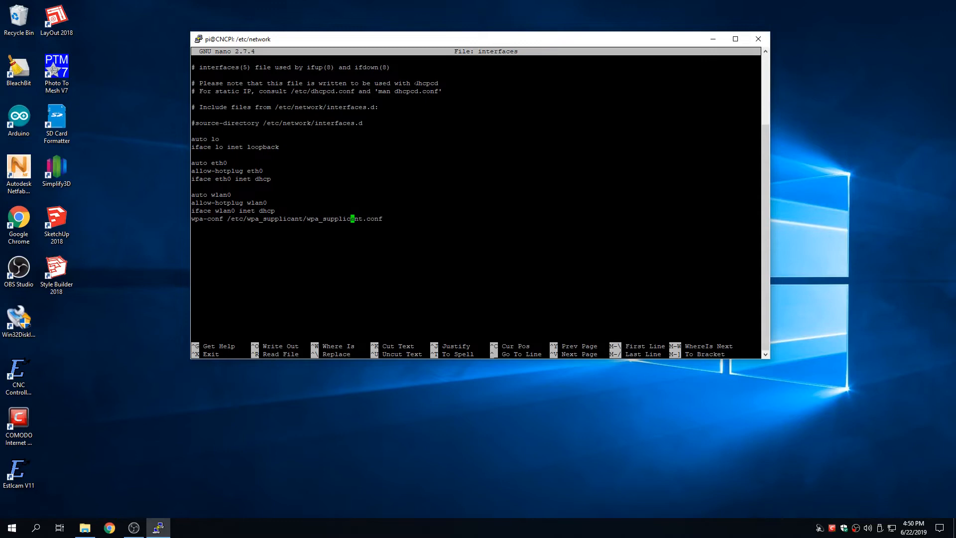
- Save the interfaces file under the same name and leave nano
{"action": "key", "text": "ctrl+o"}
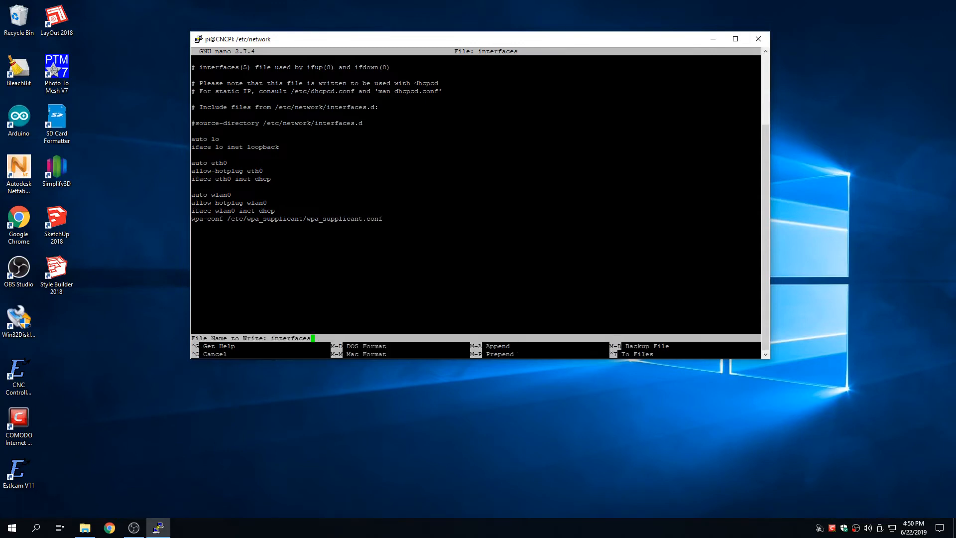
{"action": "key", "text": "Enter"}
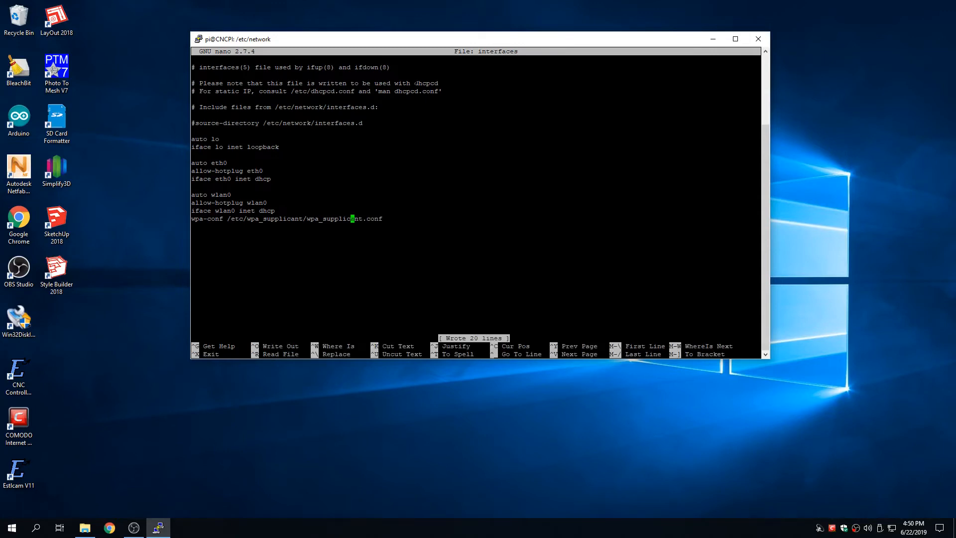
{"action": "key", "text": "ctrl+x"}
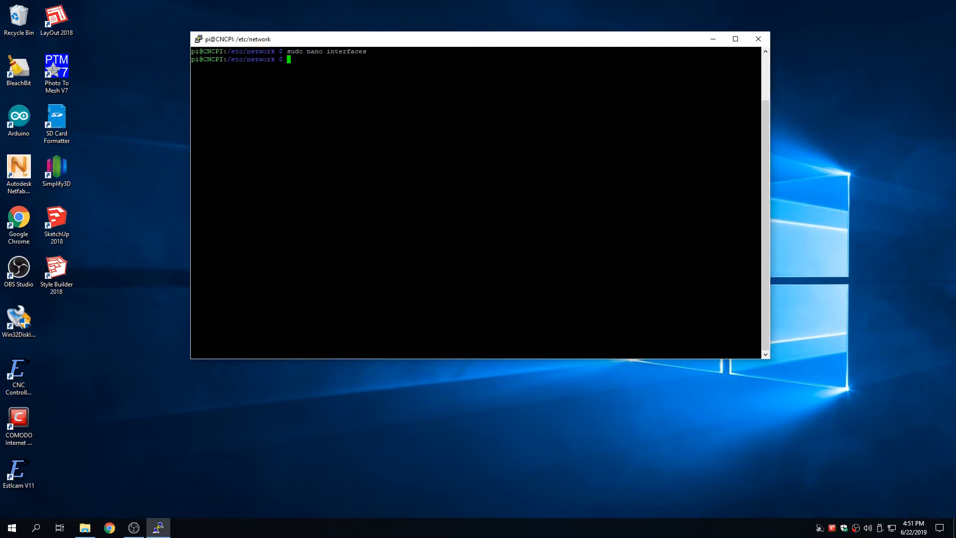
- Reboot the Pi with sudo reboot, dismiss the lost-connection error and close the terminal
{"action": "type", "text": "sudo reb"}
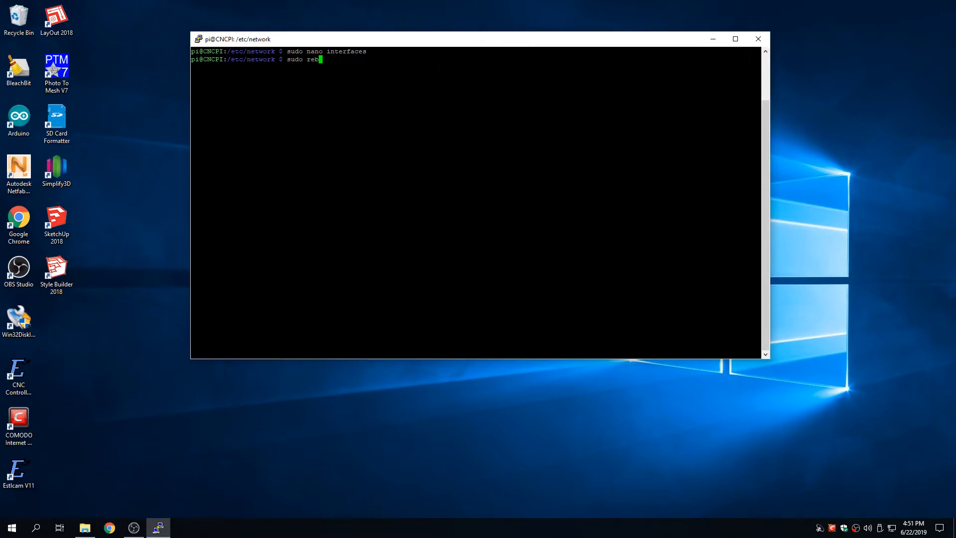
{"action": "key", "text": "Enter"}
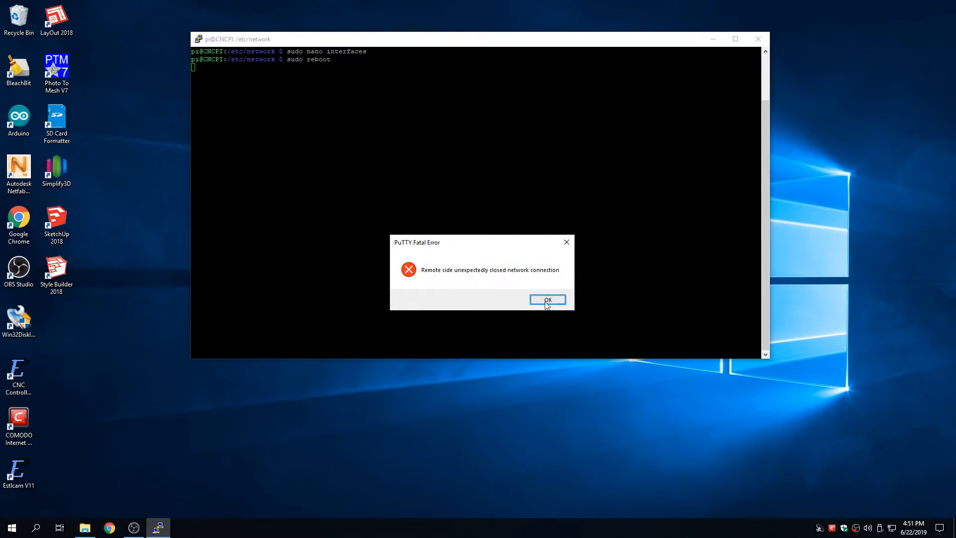
{"action": "left_click", "coordinate": [548, 300]}
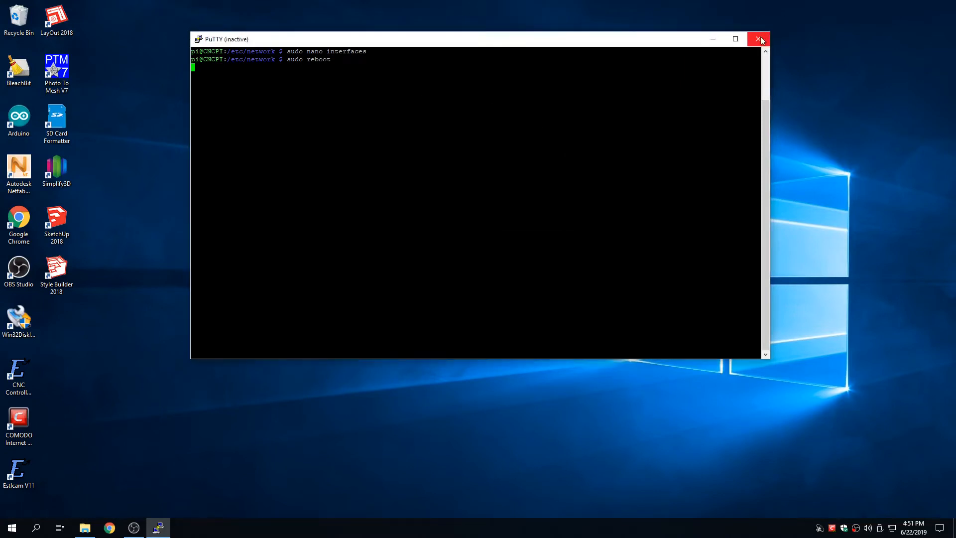
{"action": "left_click", "coordinate": [758, 39]}
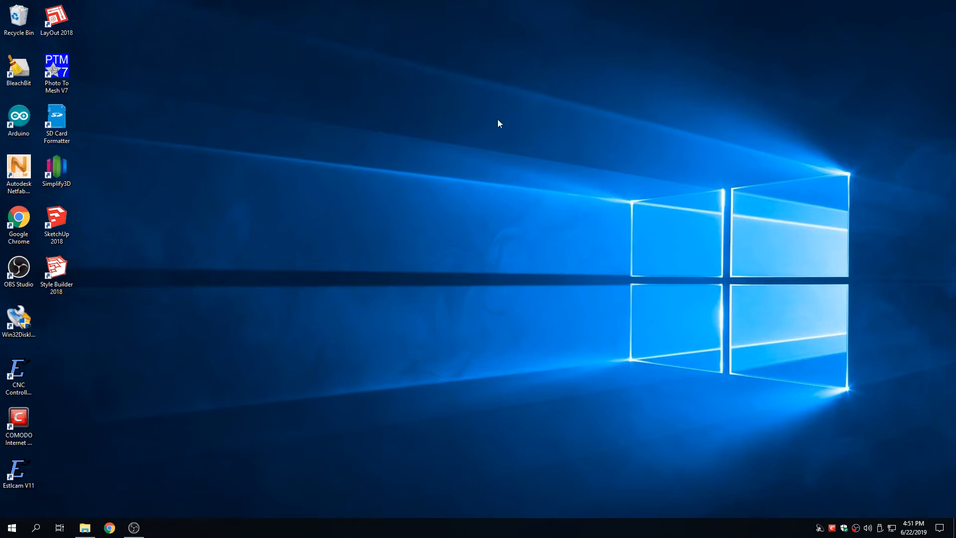
{"action": "mouse_move", "coordinate": [492, 133]}
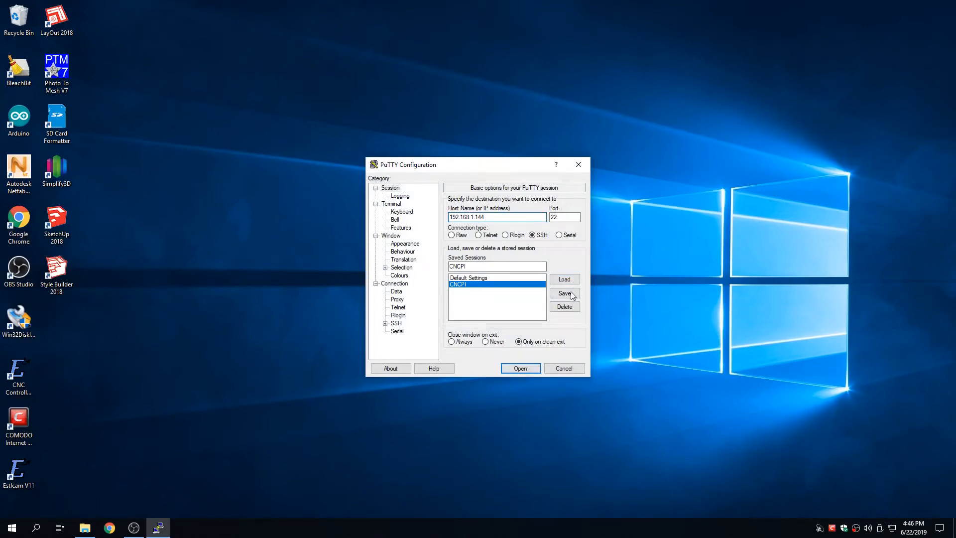
- Connect to the Pi at its wireless address 192.168.1.144 without storing the host key
{"action": "left_click", "coordinate": [520, 369]}
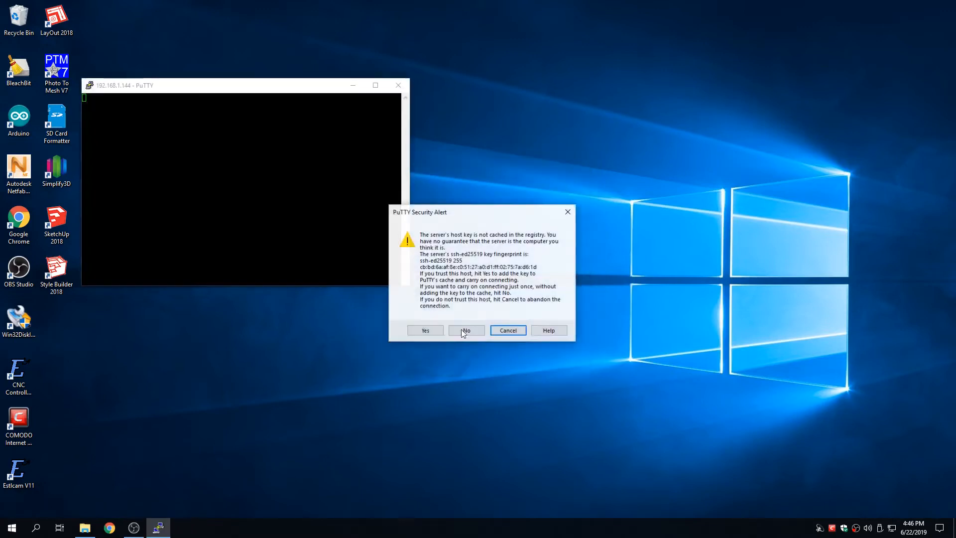
{"action": "left_click", "coordinate": [467, 330]}
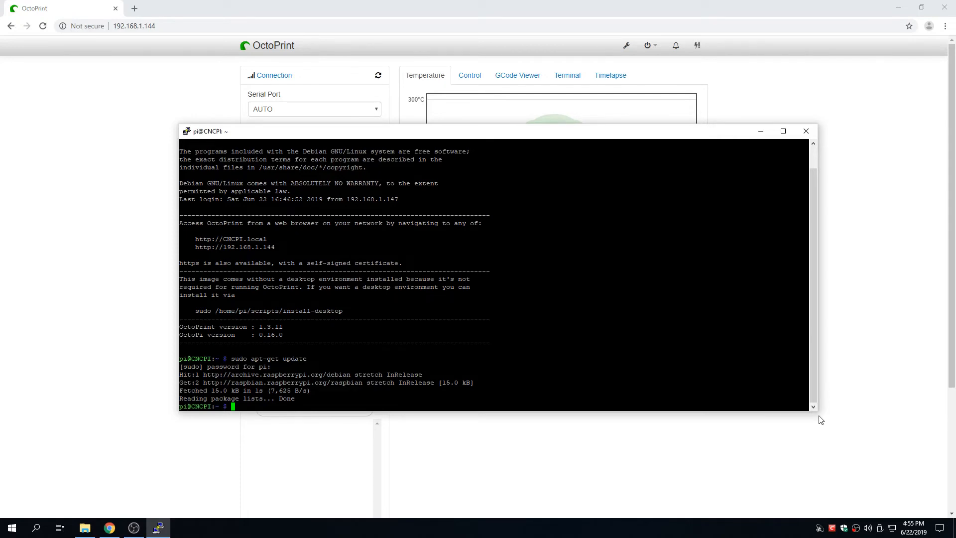
- Run sudo apt-get upgrade, then start sudo apt-get dist-upgrade
{"action": "type", "text": "sudo apt"}
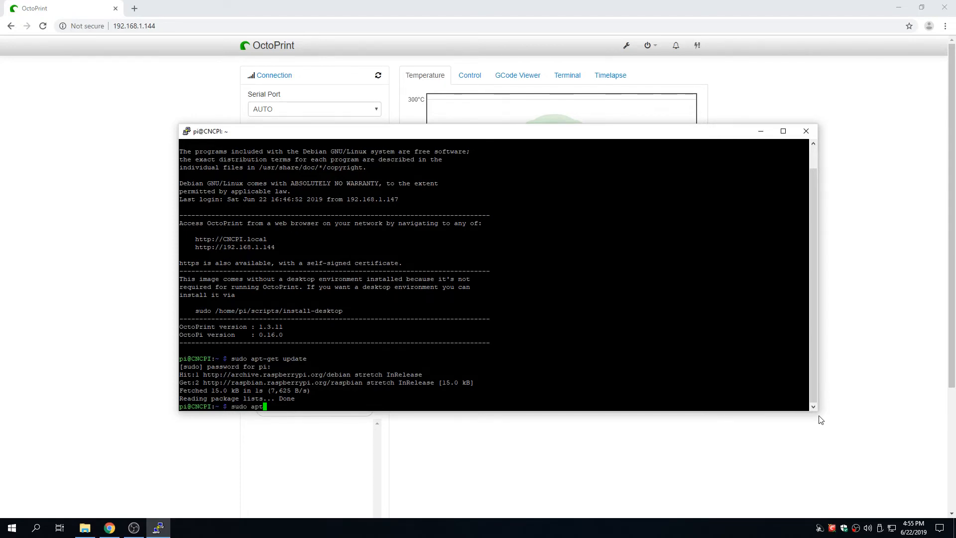
{"action": "type", "text": "-get upgrad"}
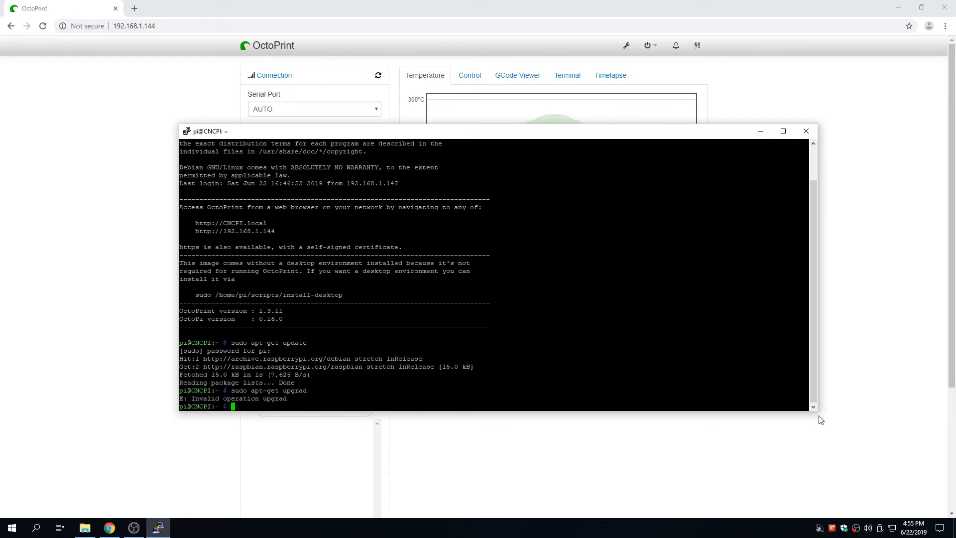
{"action": "type", "text": "sudo apt-get upgrade"}
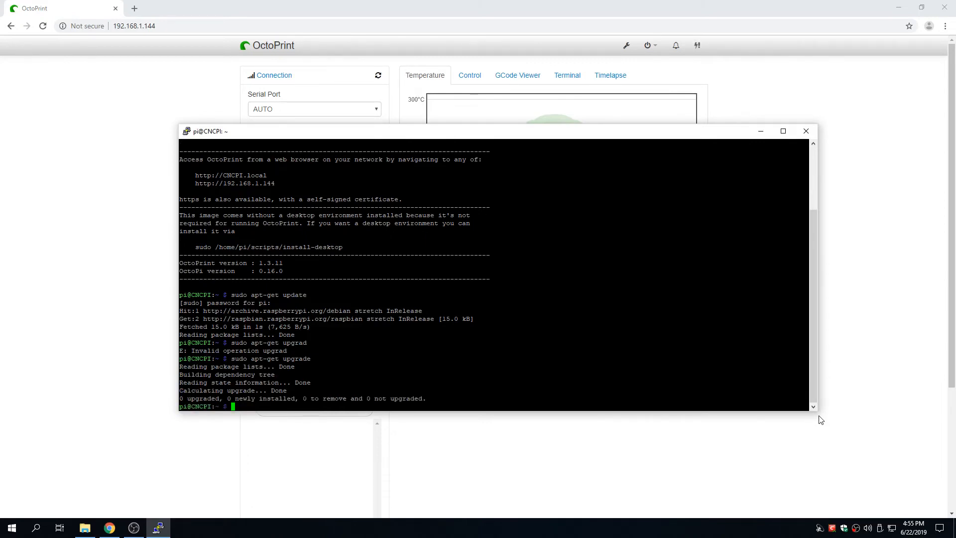
{"action": "type", "text": "sudo apt-get dist-upgrade"}
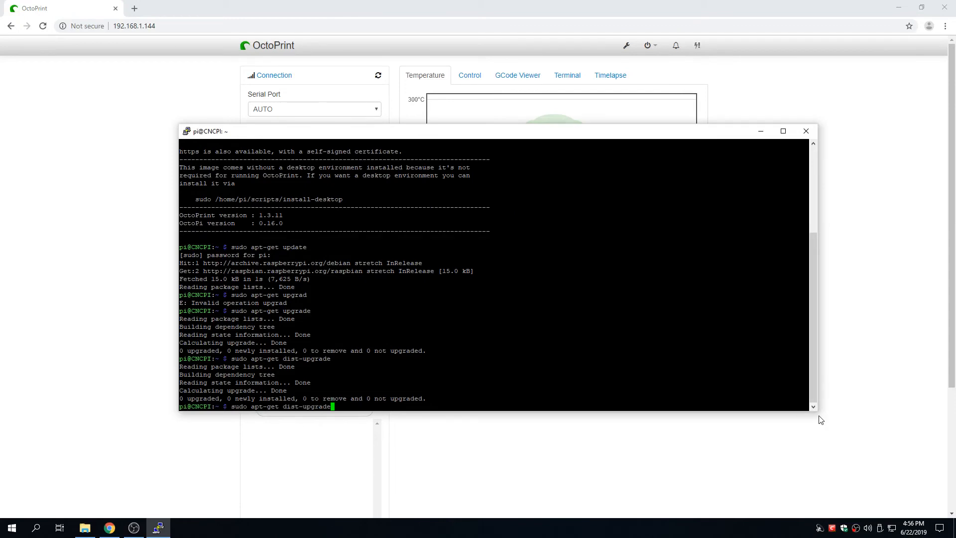
{"action": "key", "text": "Return"}
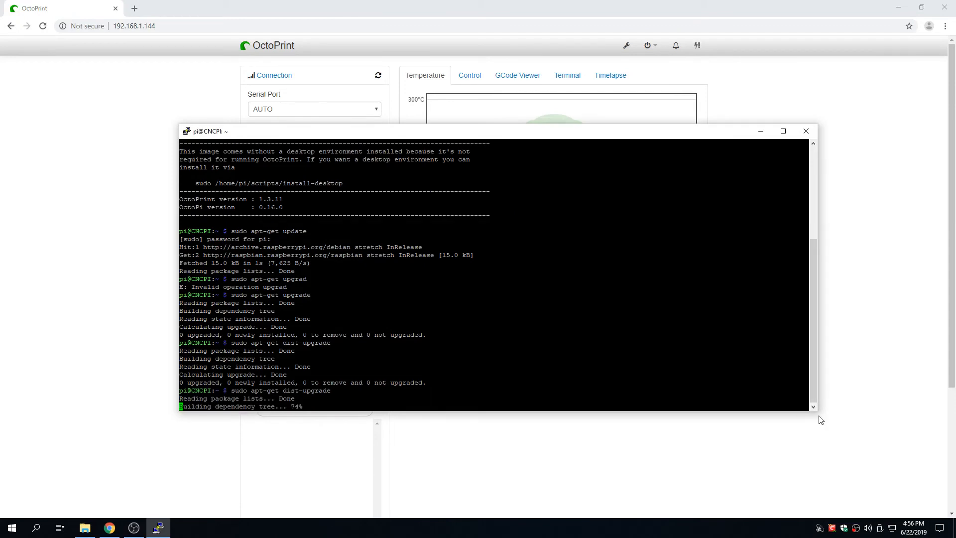